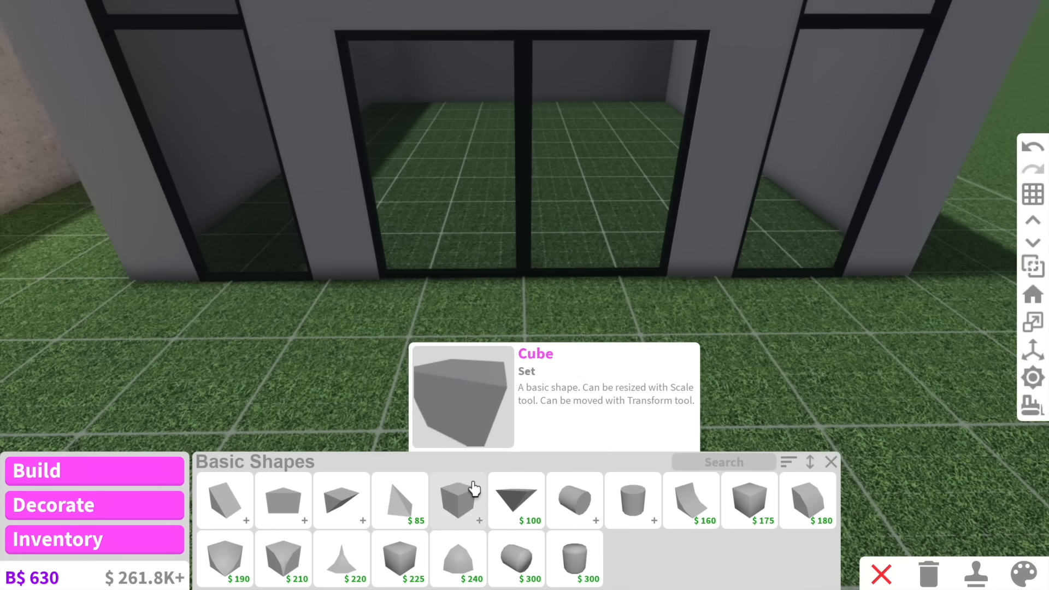
Place a horizontal neon light on the front wall above the glass doorway
click(458, 501)
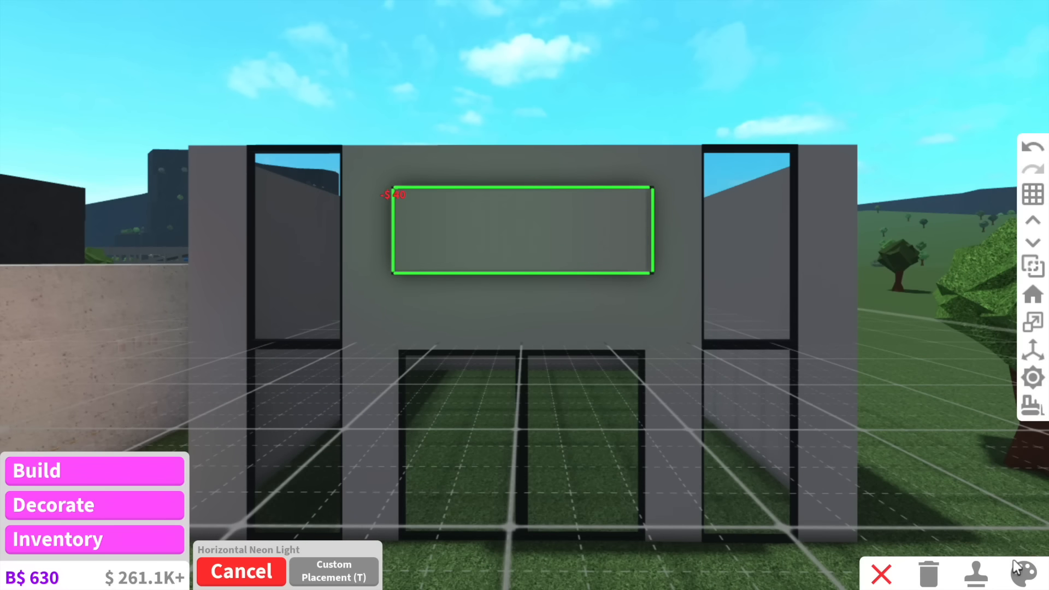
click(1029, 573)
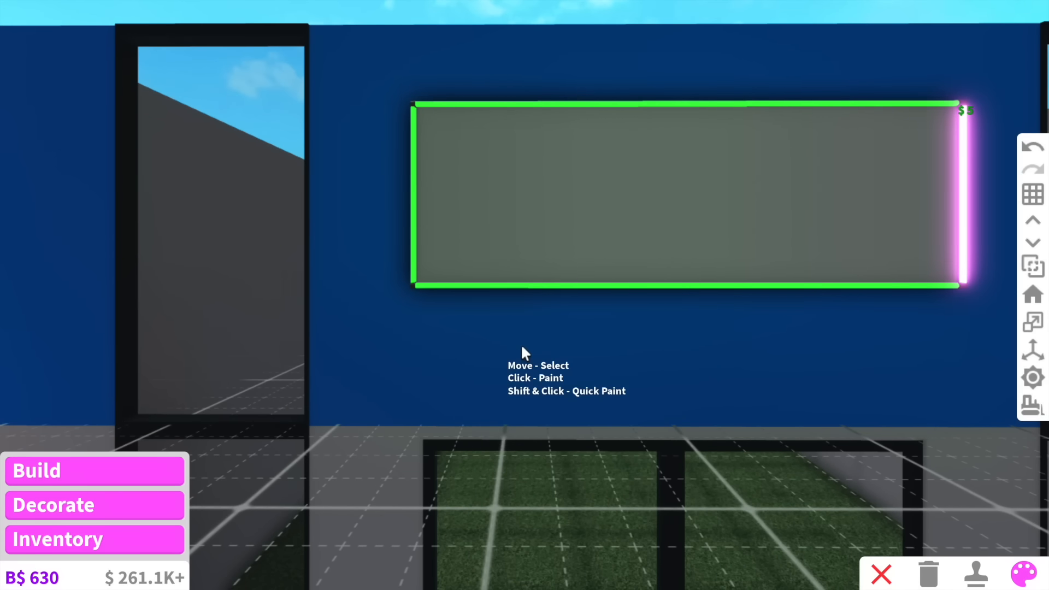
Paint the neon light frame above the doorway
click(1029, 574)
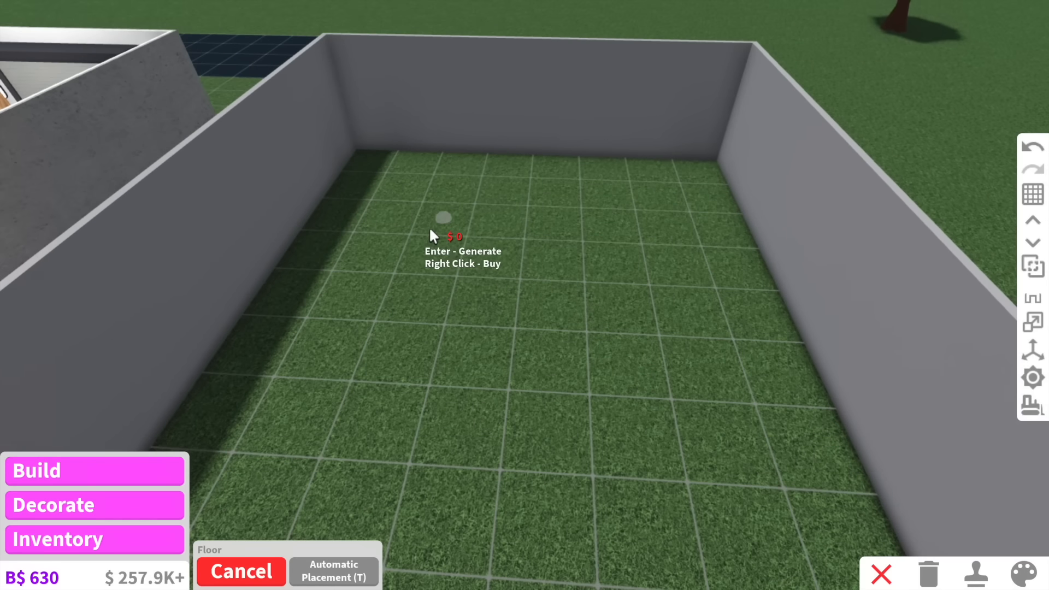
Lay a white marble floor inside the new room, searching materials by name
click(334, 570)
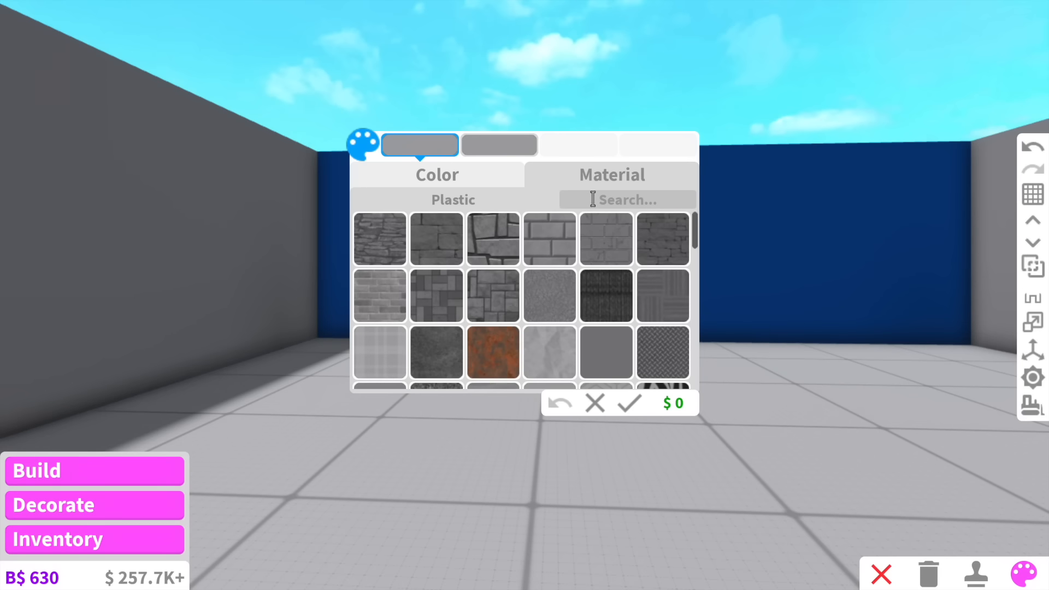
click(436, 174)
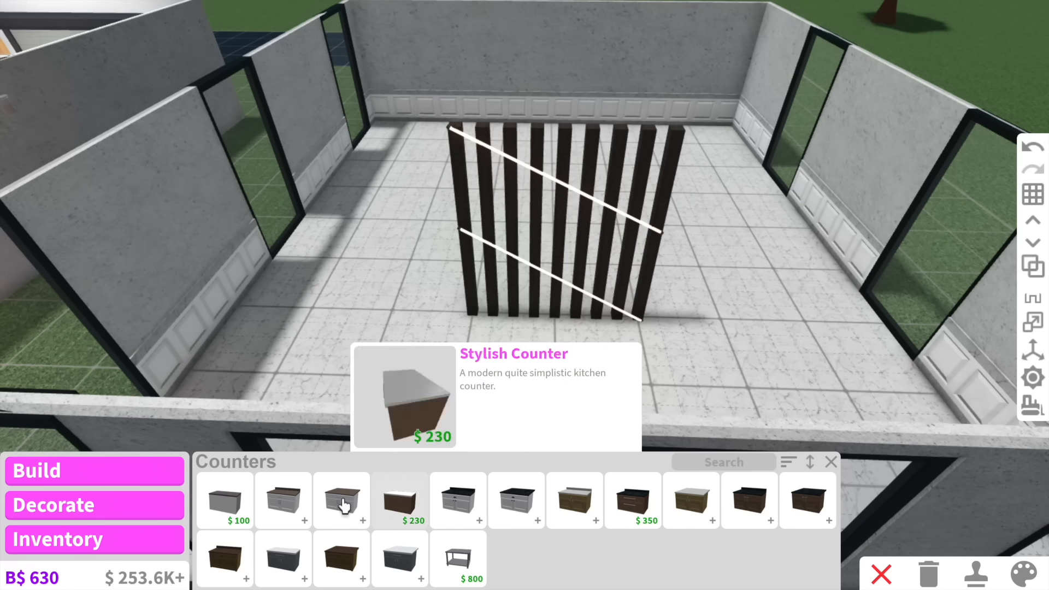
Place a plain counter, paint it black marble and set potted plants on it
click(224, 498)
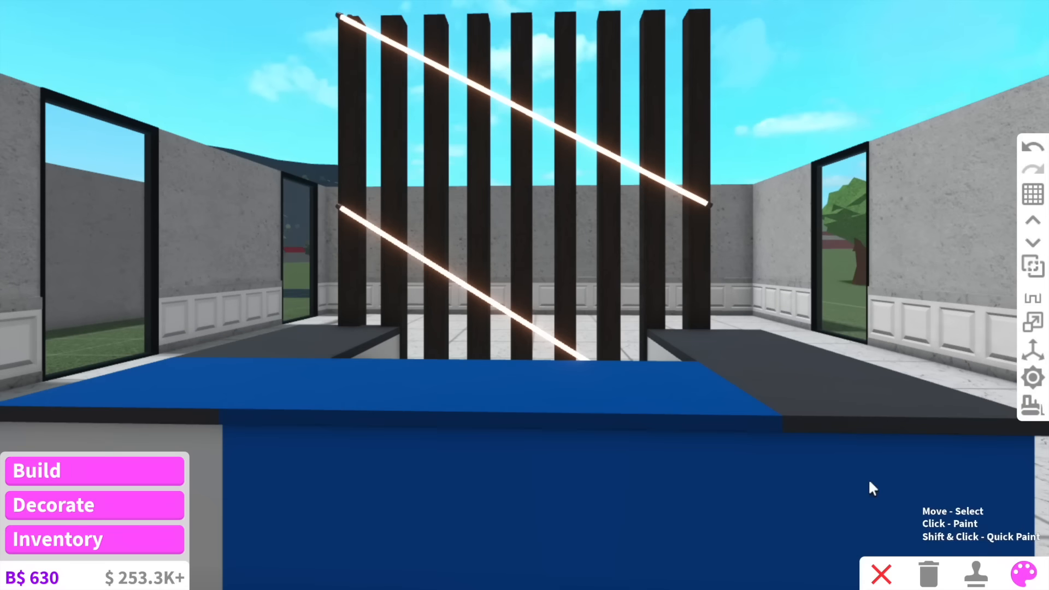
click(1033, 573)
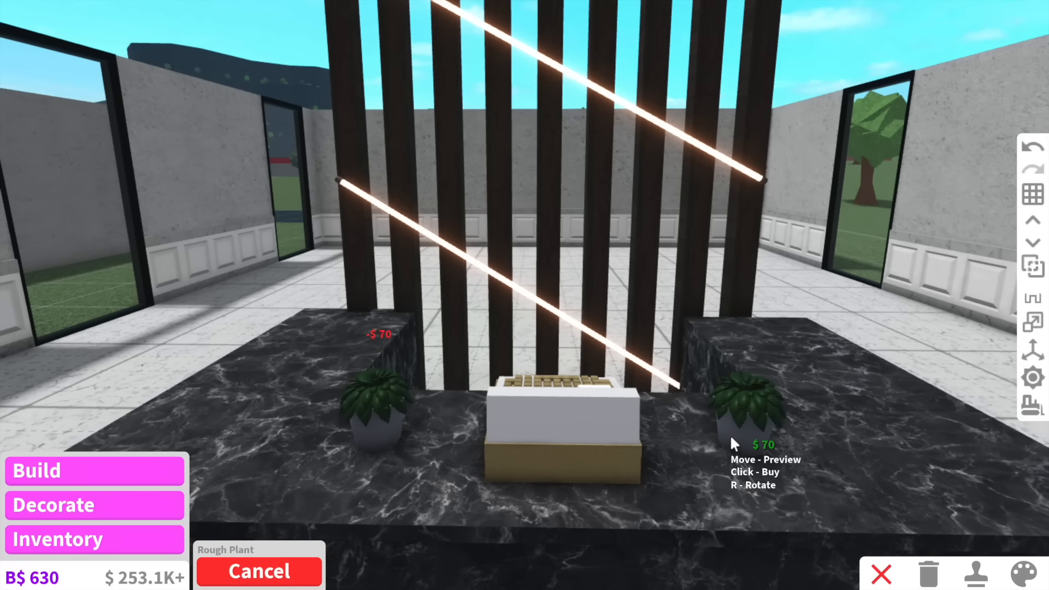
click(1025, 574)
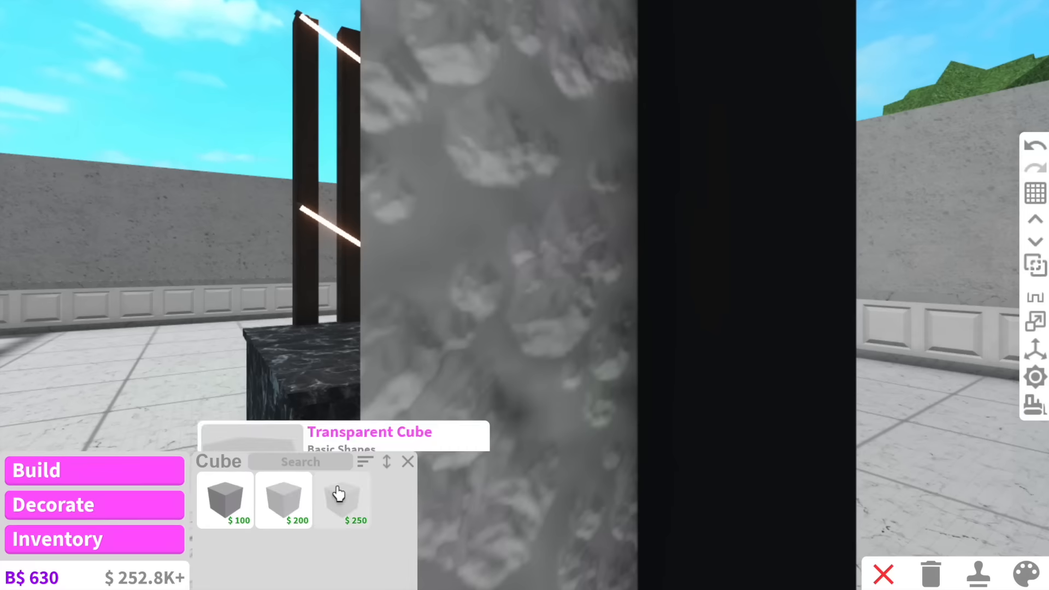
Choose the transparent cube shape for the hair-washing station setup
click(224, 501)
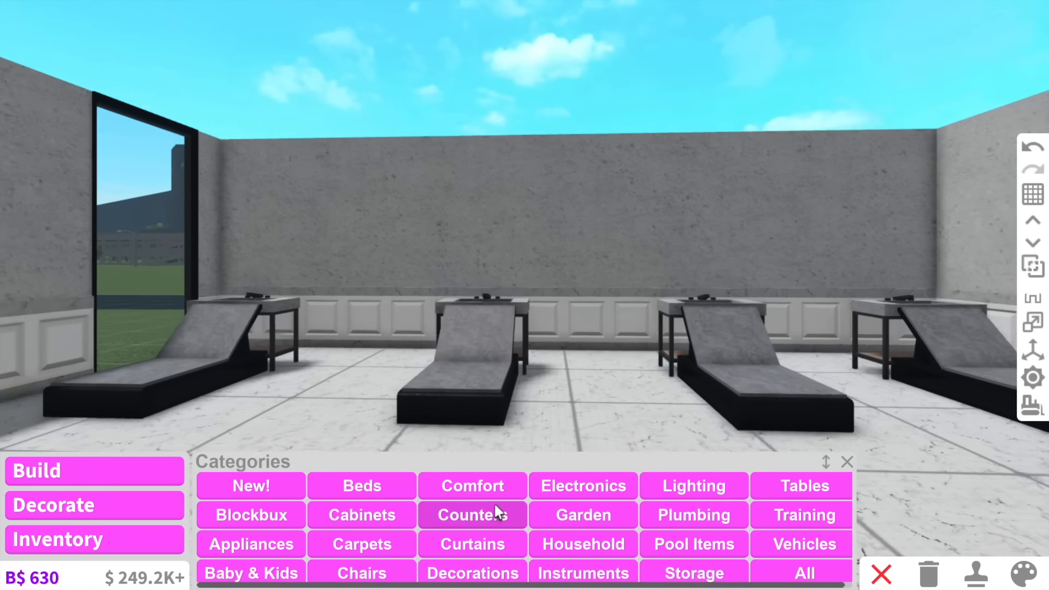
Hang glass shelves from Storage on the wall above the washing stations
click(694, 573)
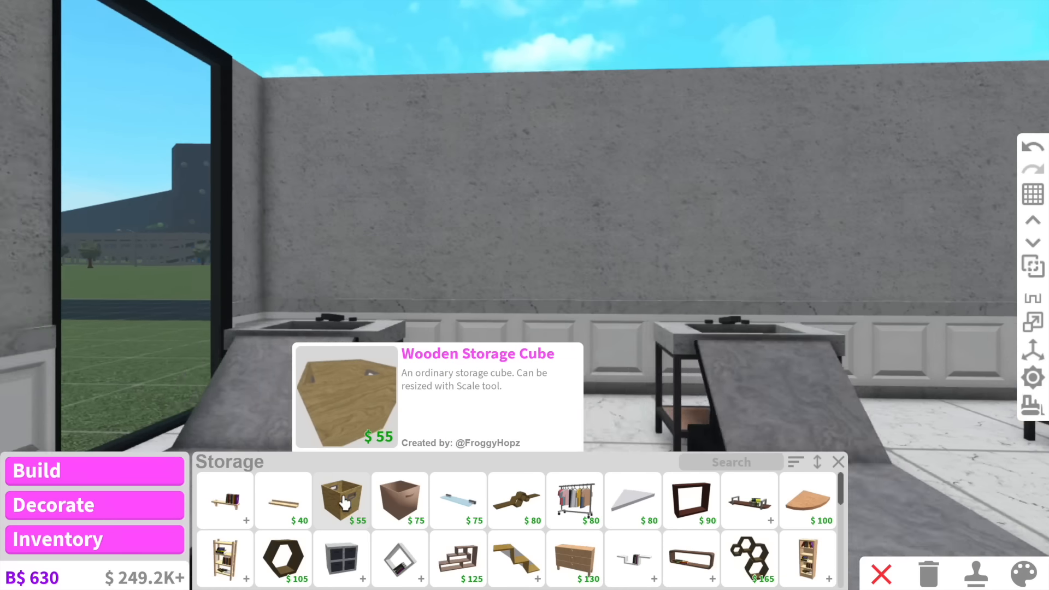
click(457, 499)
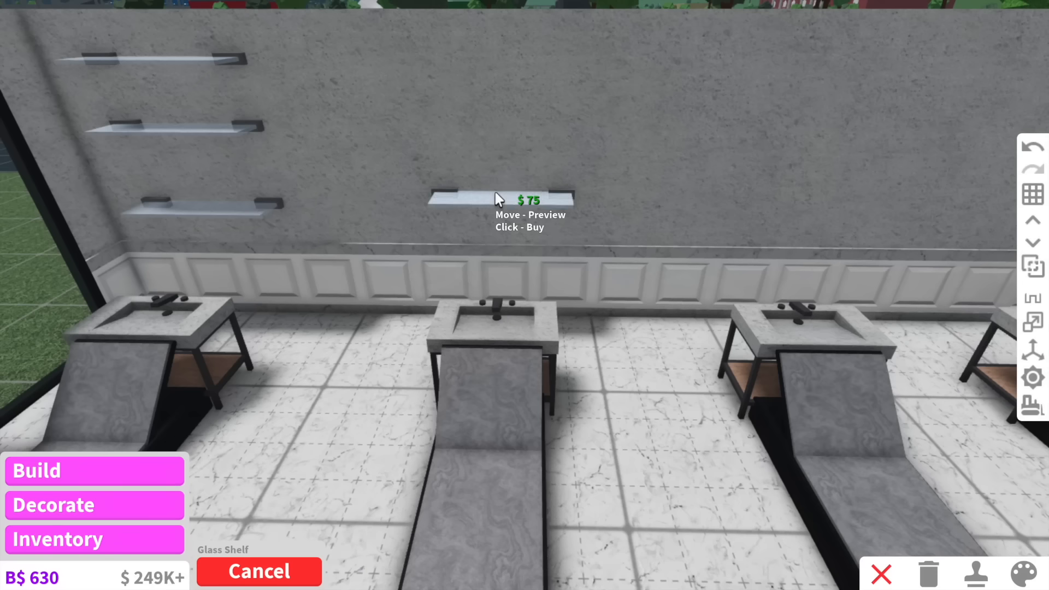
click(502, 199)
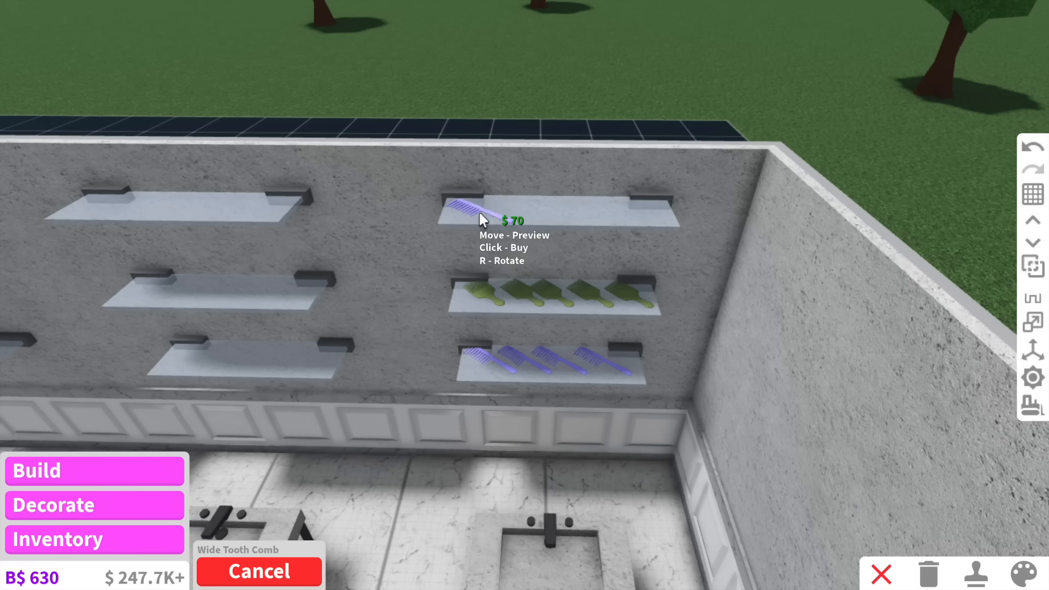
Stock a shelf with a row of Wide Tooth Combs
click(482, 220)
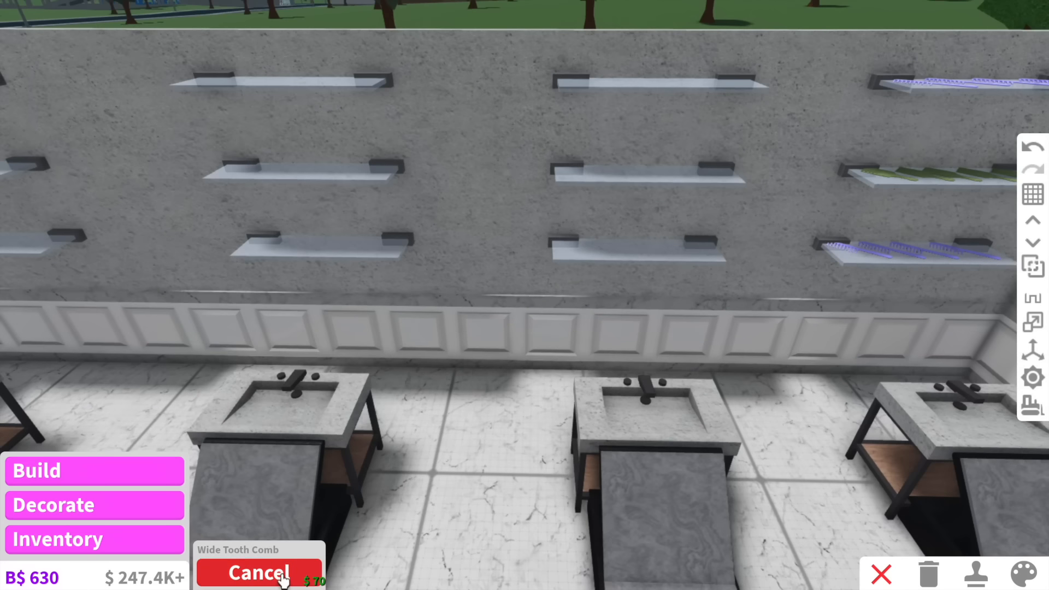
click(258, 572)
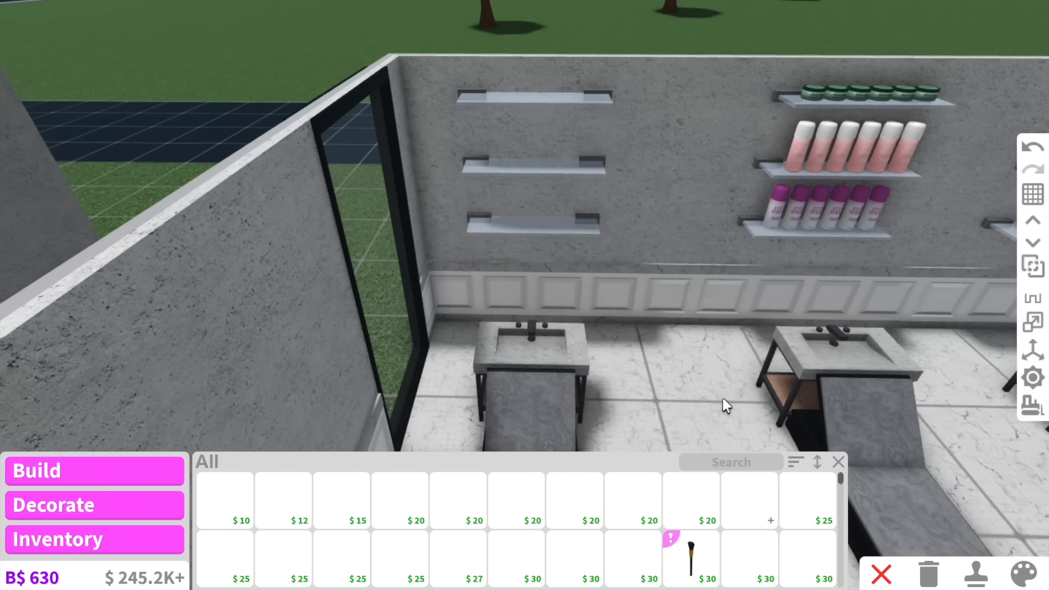
Search 'sham', shelve shampoo bottles and copy one onto the washing stations
text(sham)
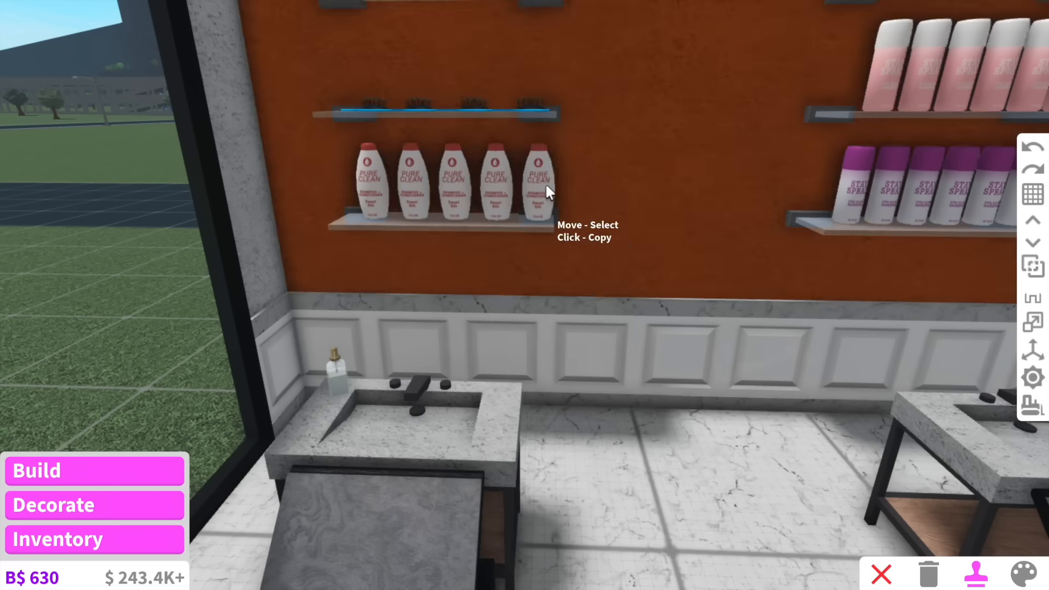
click(537, 181)
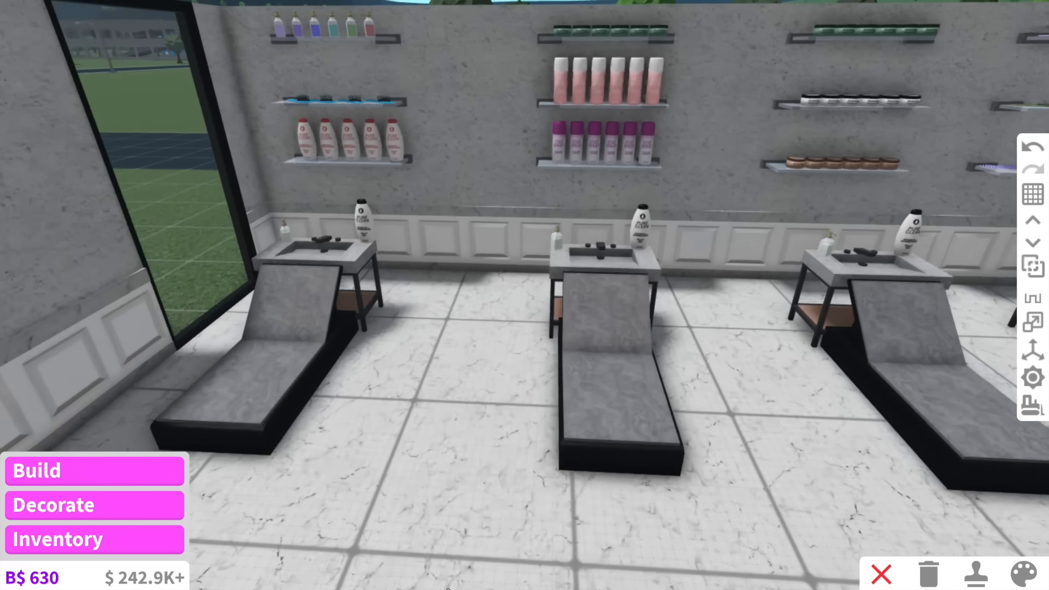
Hang several beige towels in rows on the wall beside the window
click(94, 505)
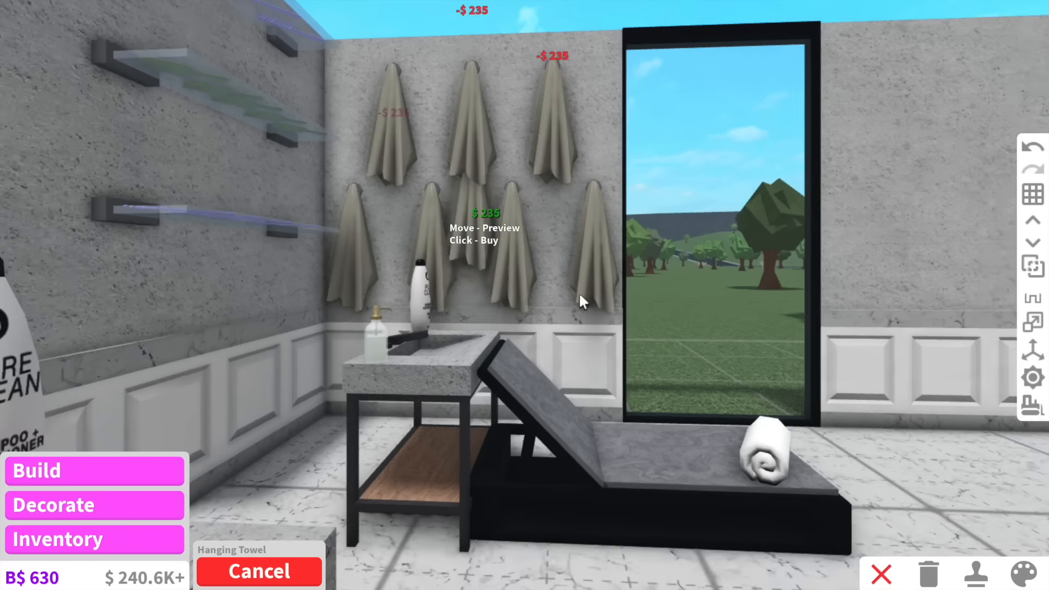
click(1024, 573)
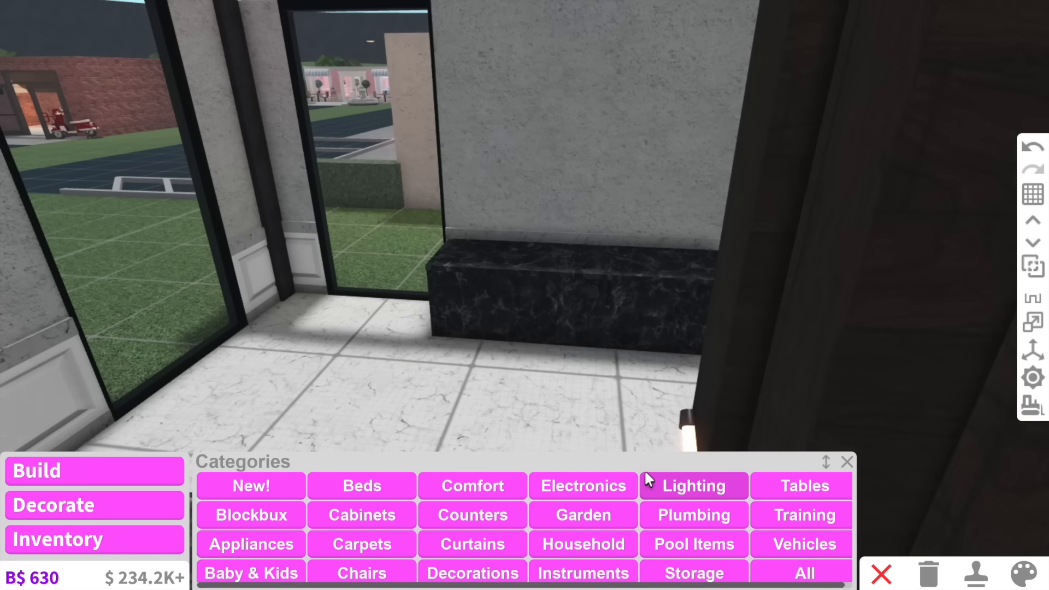
Browse the lighting items for the front window counter area
click(804, 573)
text(wo)
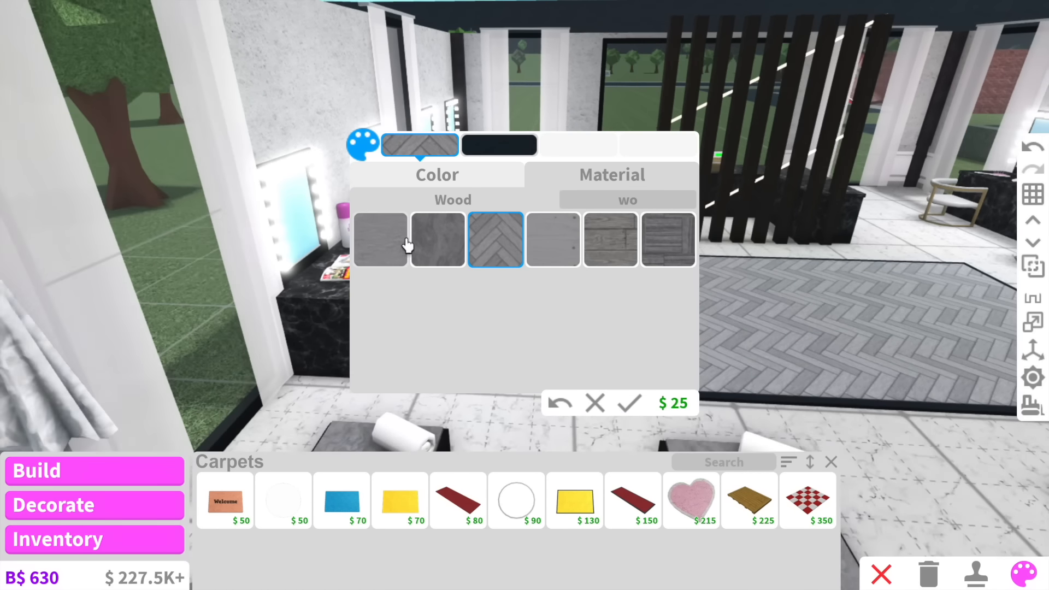
Give the rug a grey herringbone wood texture and place the white pod lounge chairs
click(498, 145)
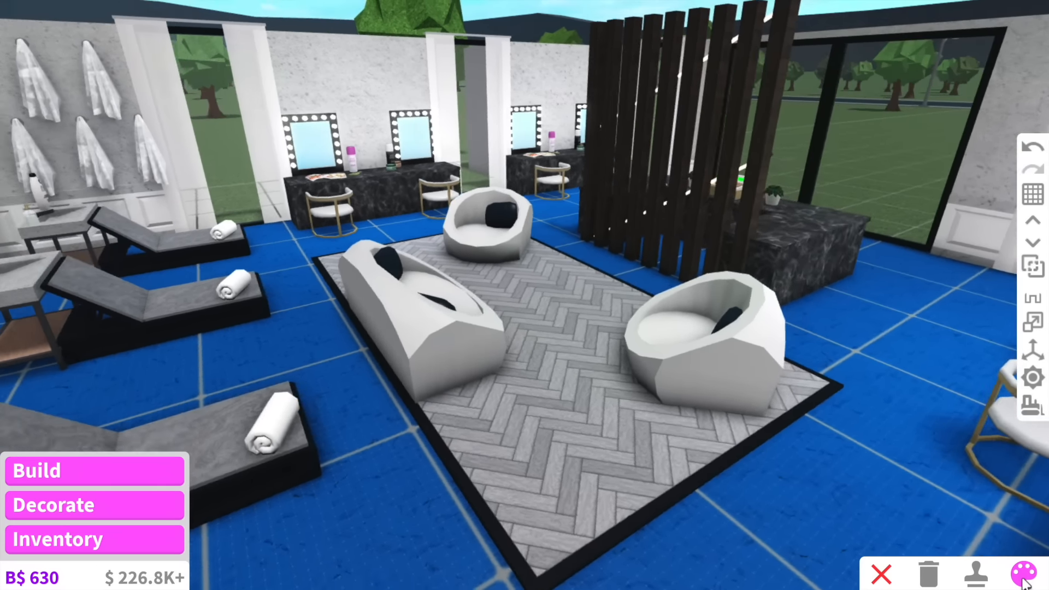
click(1029, 574)
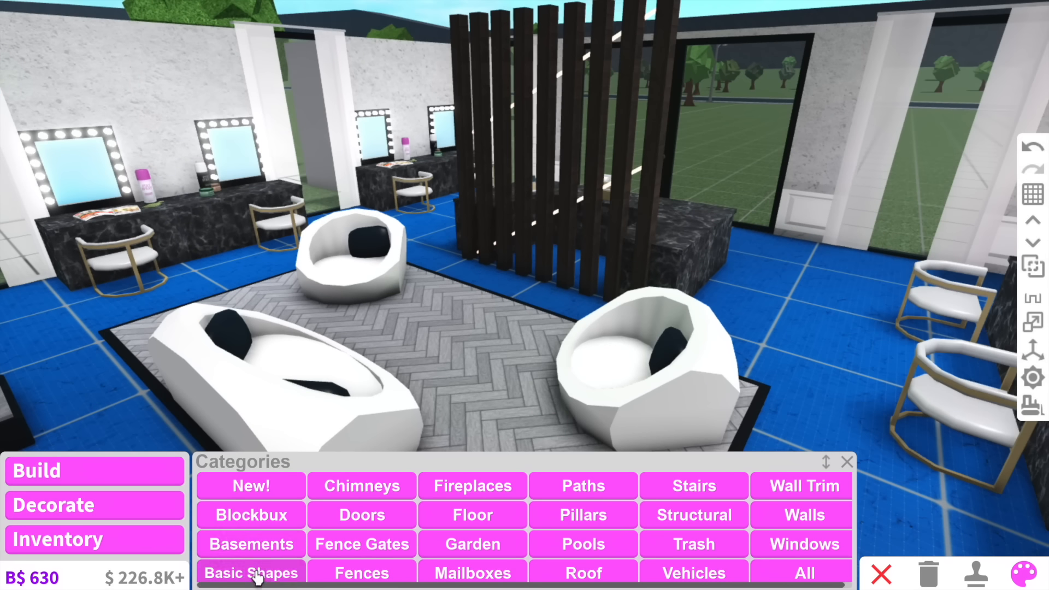
Mount the iWatch TV from Electronics on the dark slatted divider facing the waiting area
click(251, 572)
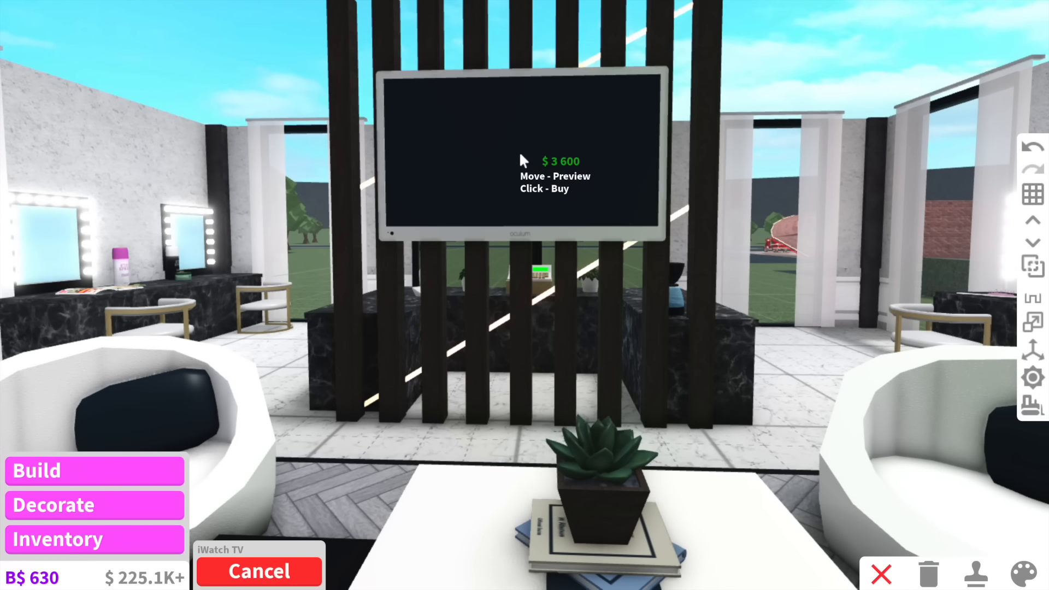
click(524, 161)
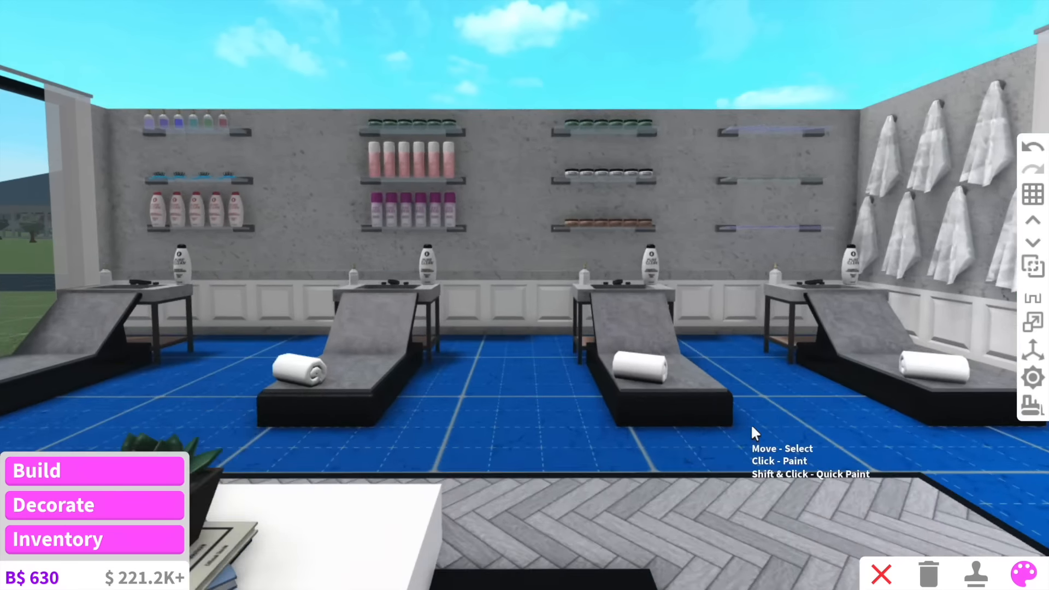
Recolour the shelved wall behind the wash stations Light reddish violet with the Paint tool
click(1029, 574)
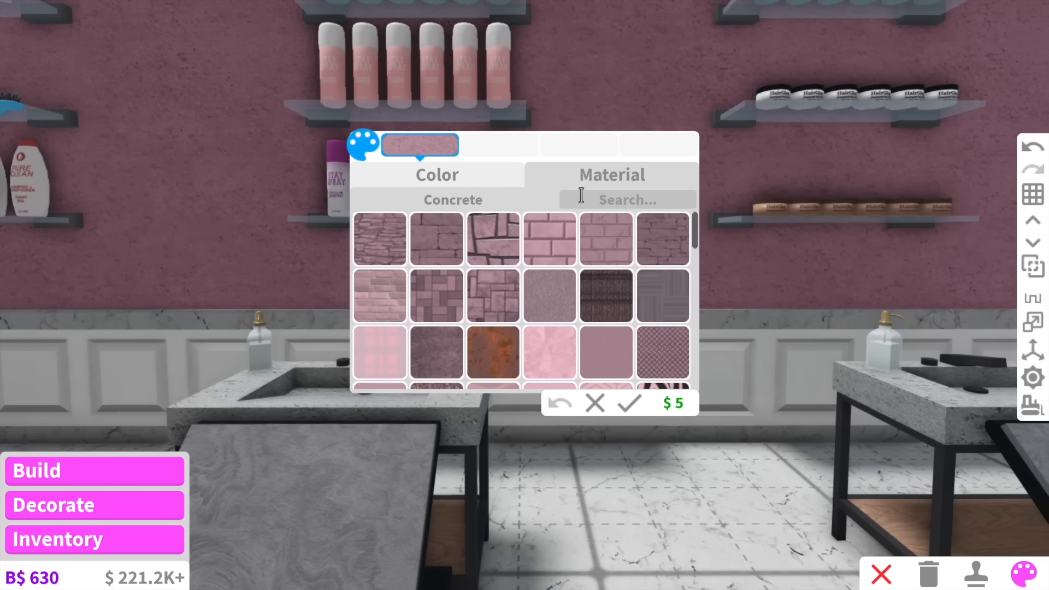
scroll(down, 3)
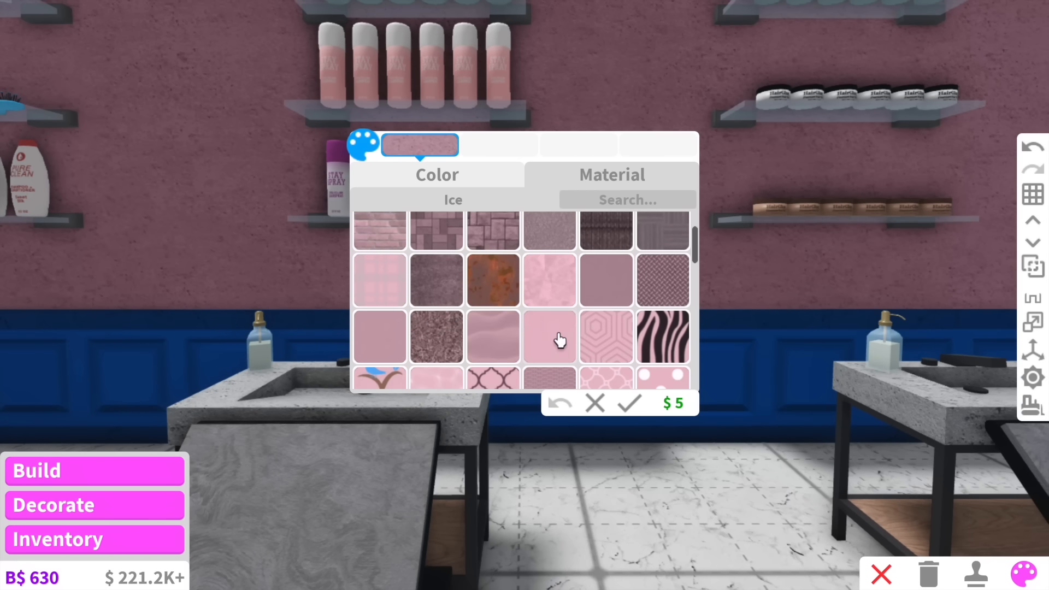
click(437, 175)
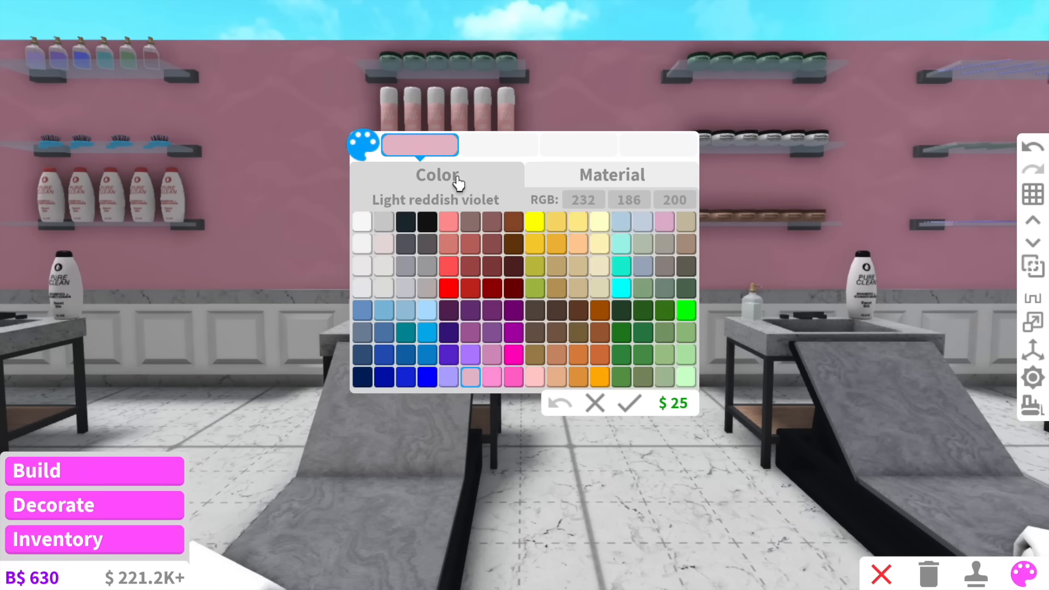